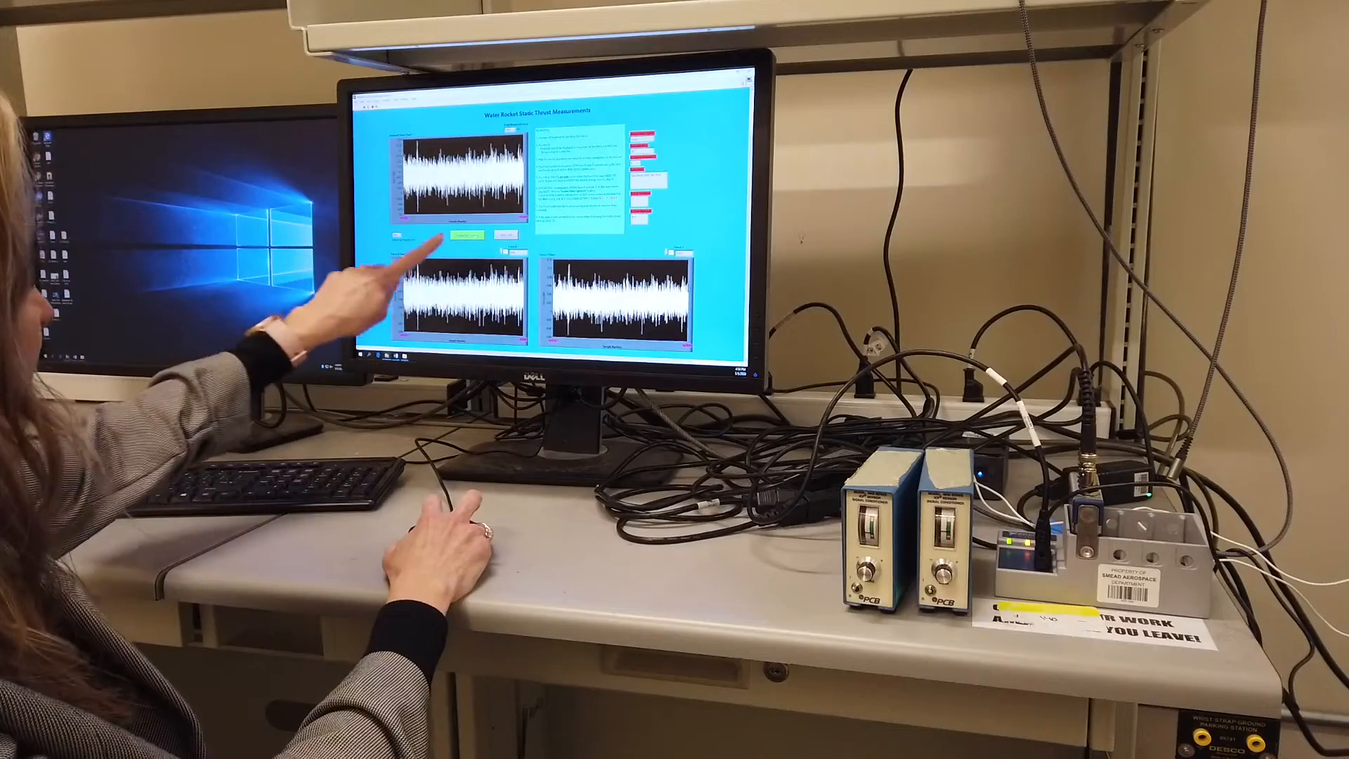
Step: Toggle the front-panel data capture button from green to red to start capturing thrust data
click(465, 237)
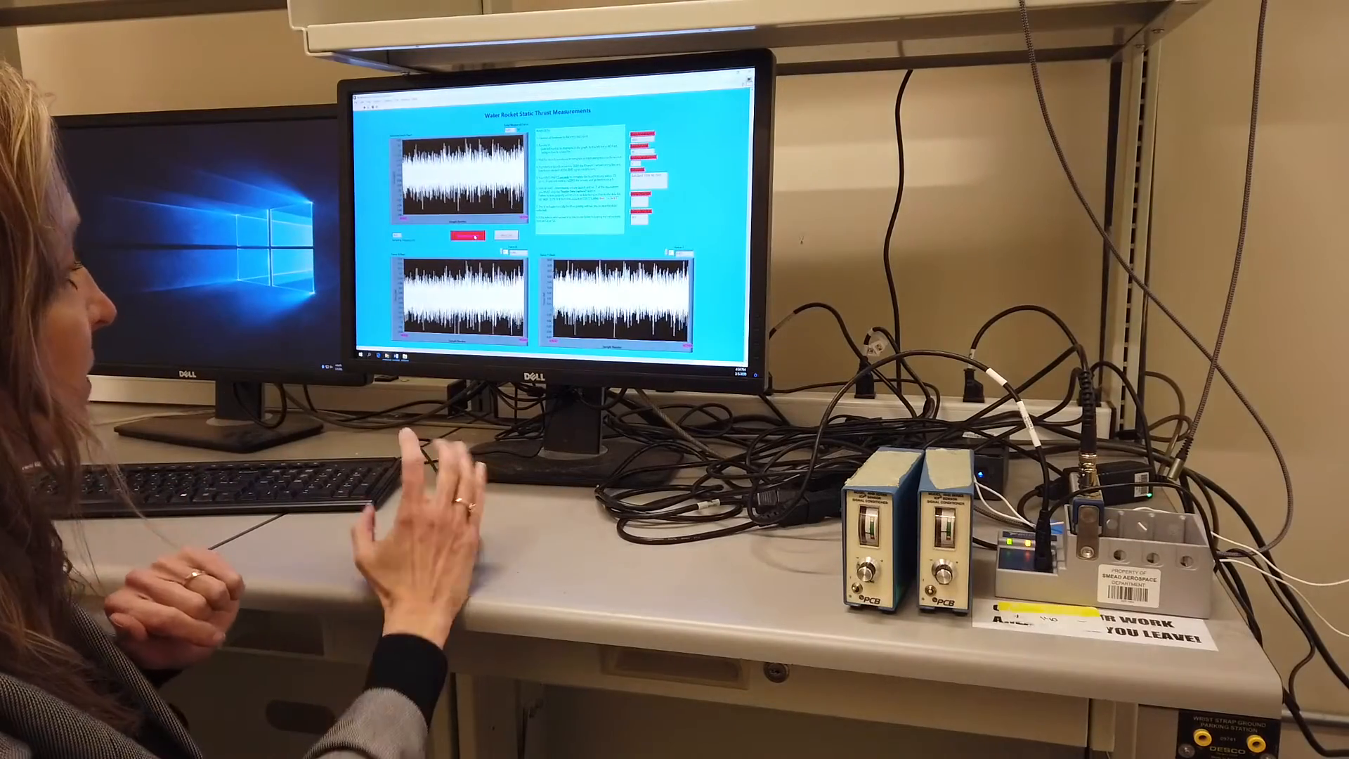